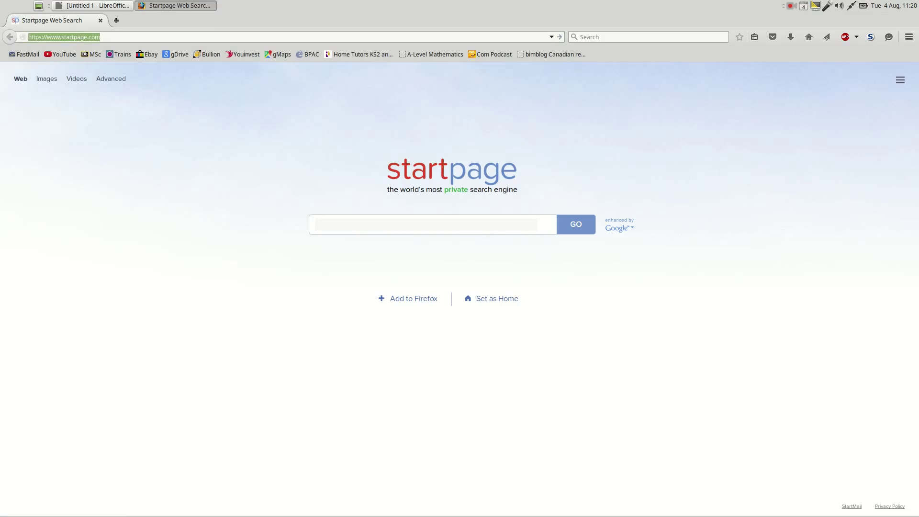
- Search for ProjectLibre and start its download from the SourceForge project page
{"action": "type", "text": "pr"}
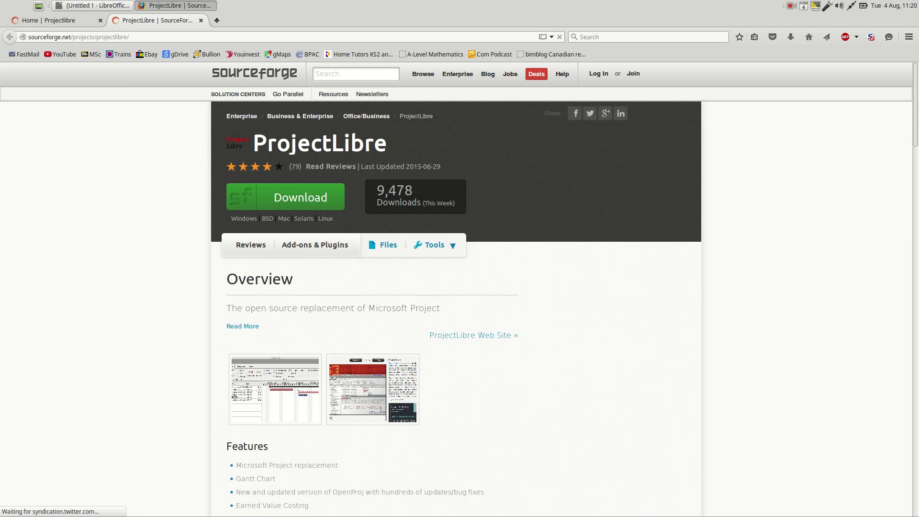
{"action": "scroll", "scroll_direction": "down", "scroll_amount": 3}
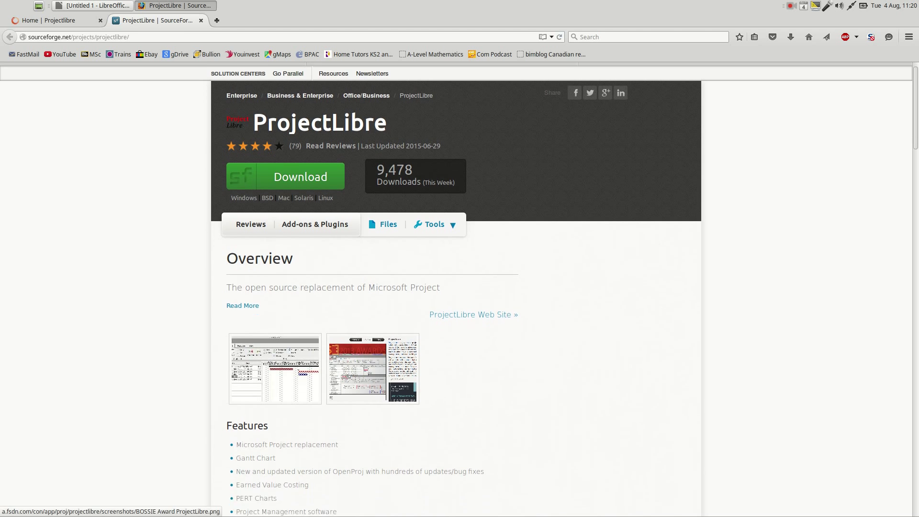
{"action": "left_click", "coordinate": [299, 176]}
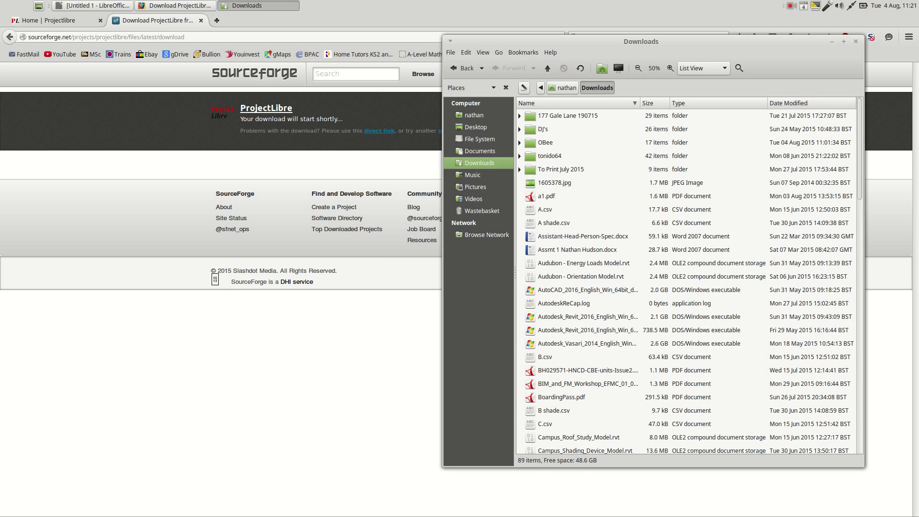
- Locate projectlibre-1.6.1-1.rpm in the Downloads folder
{"action": "scroll", "scroll_direction": "down", "scroll_amount": 3}
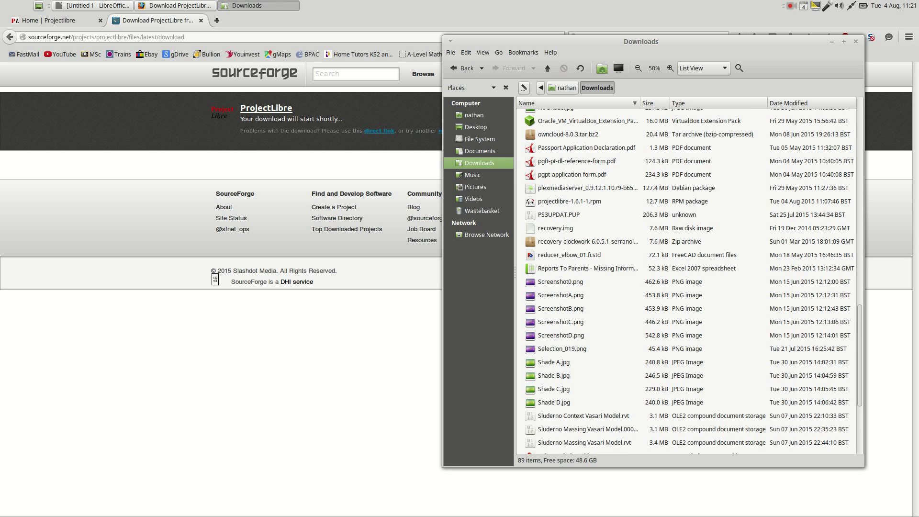
{"action": "left_click", "coordinate": [571, 202]}
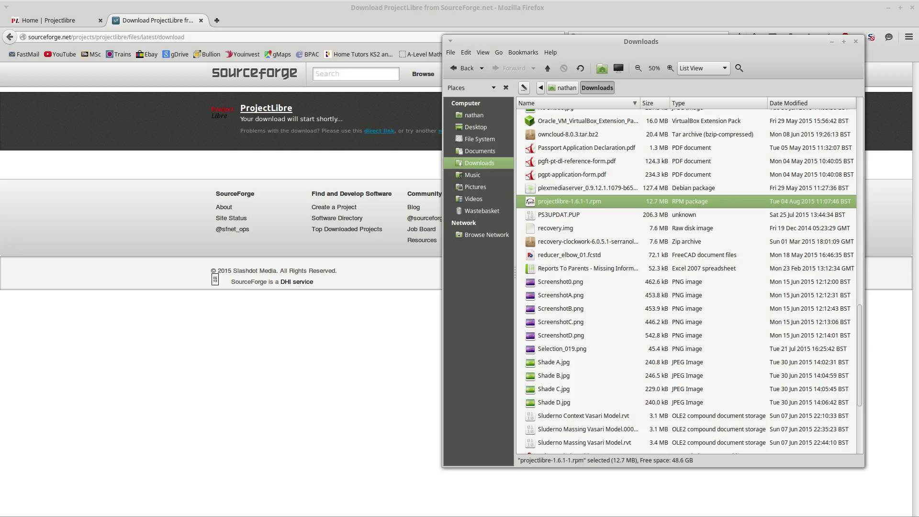
- Open a terminal from the kdenlive folder in the home directory via Open In Terminal
{"action": "left_click", "coordinate": [563, 87]}
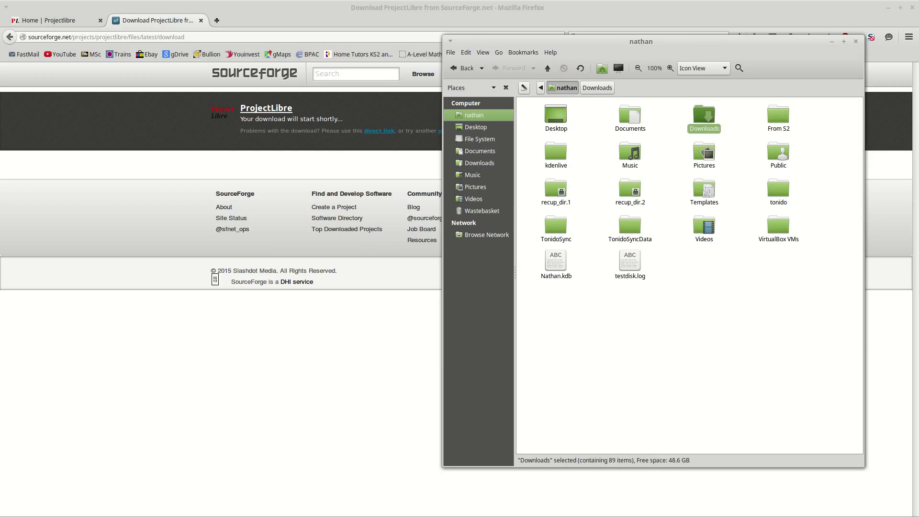
{"action": "right_click", "coordinate": [555, 154]}
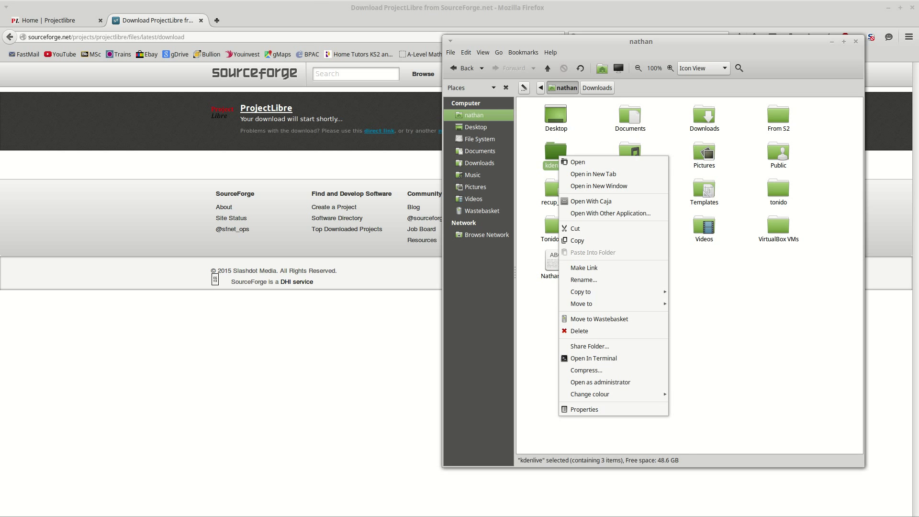
{"action": "left_click", "coordinate": [594, 358]}
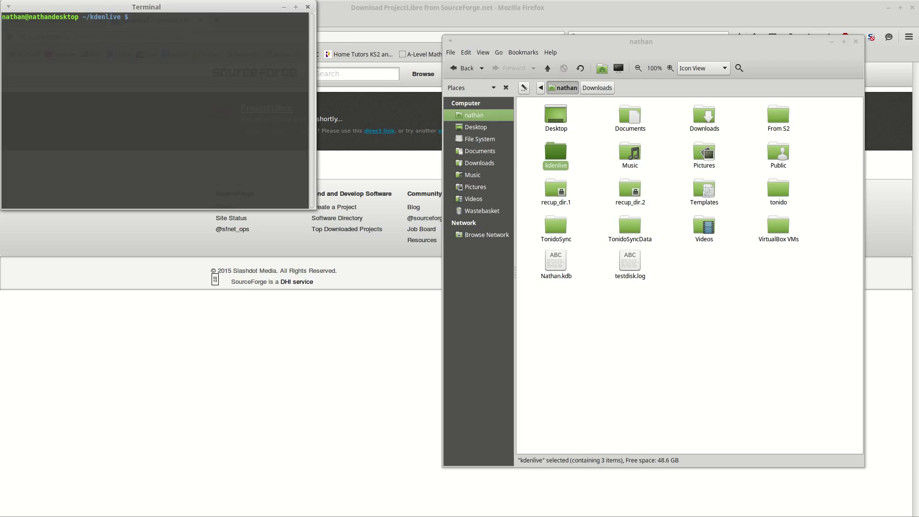
- Change the terminal's working directory to Downloads with cd Downloads
{"action": "right_click", "coordinate": [478, 163]}
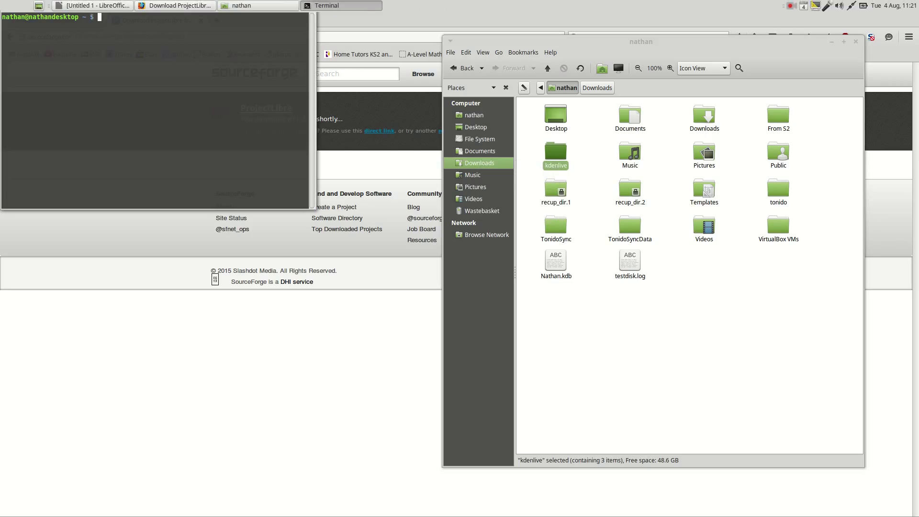
{"action": "type", "text": "cd"}
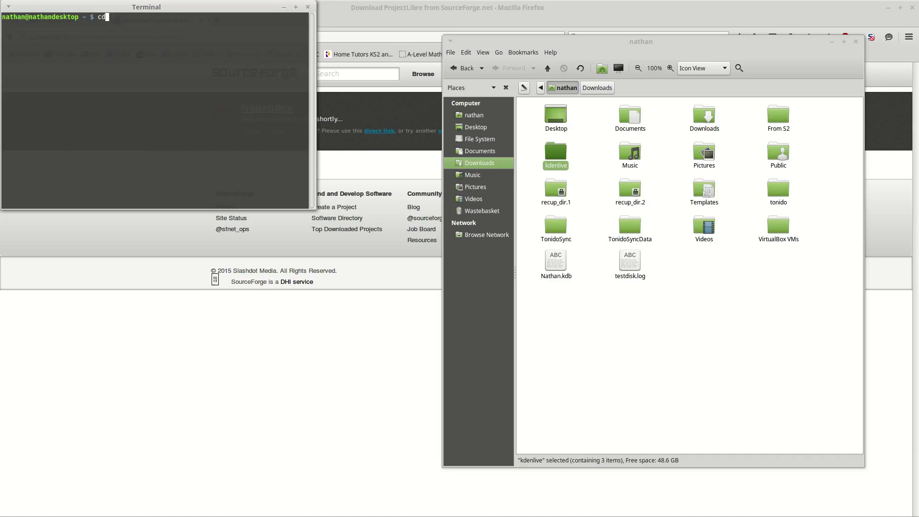
{"action": "type", "text": "Downloa"}
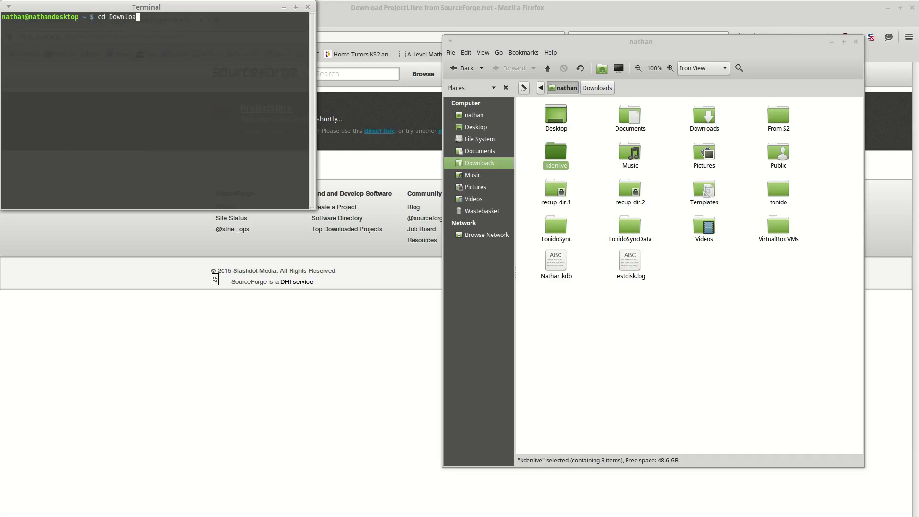
{"action": "type", "text": "ds"}
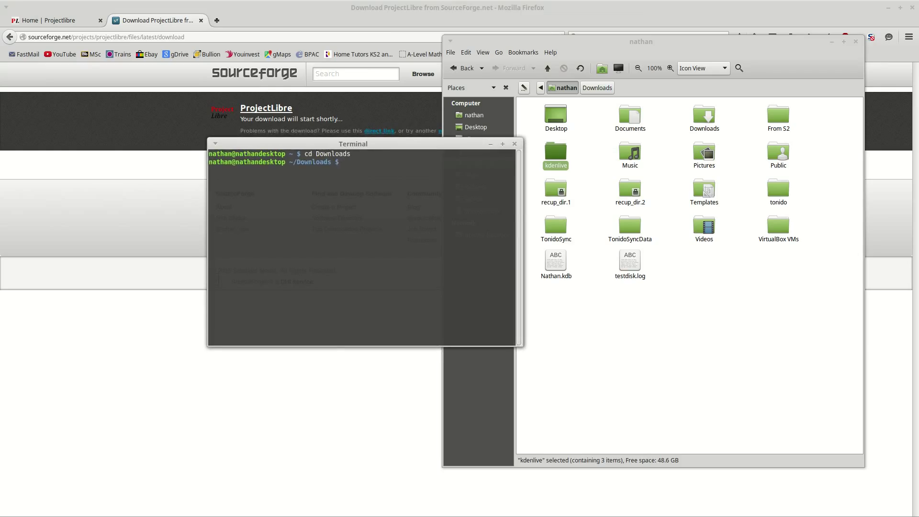
- Show alien's usage help and bring up the Writer notes with the install commands
{"action": "left_click", "coordinate": [790, 36]}
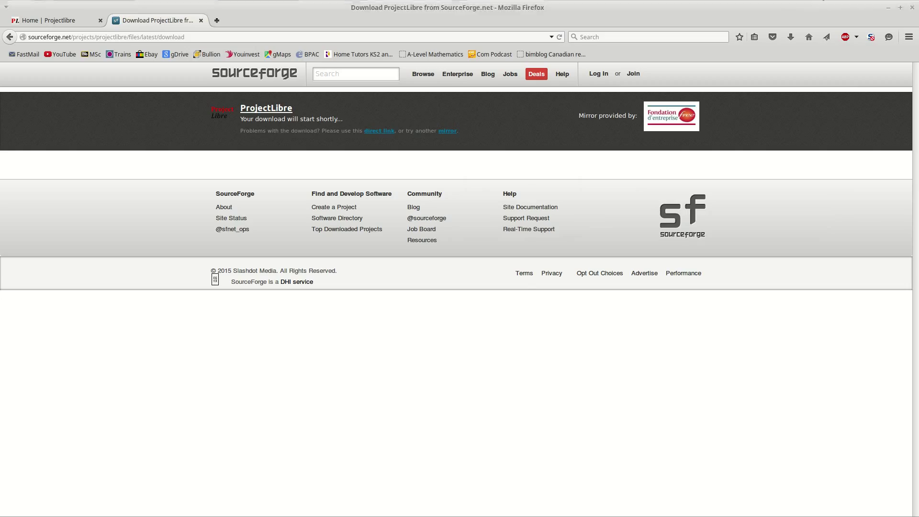
{"action": "type", "text": "a"}
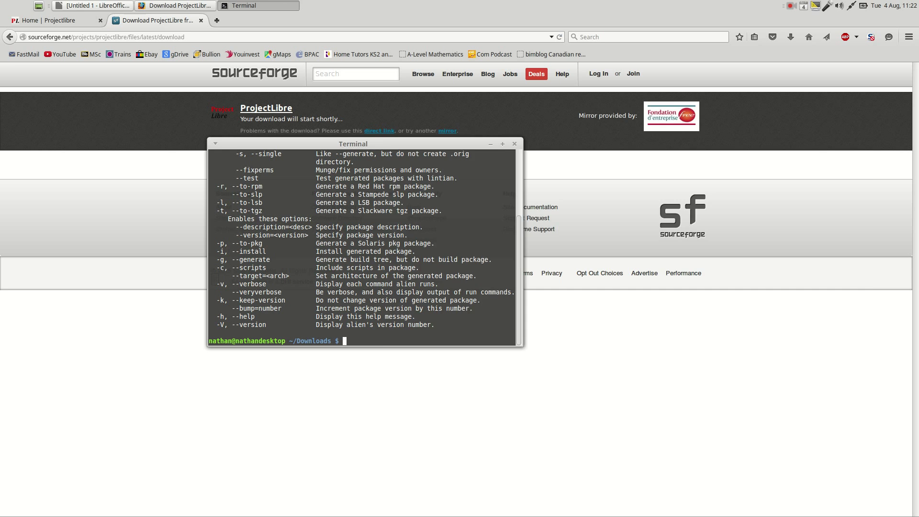
{"action": "left_click", "coordinate": [92, 6]}
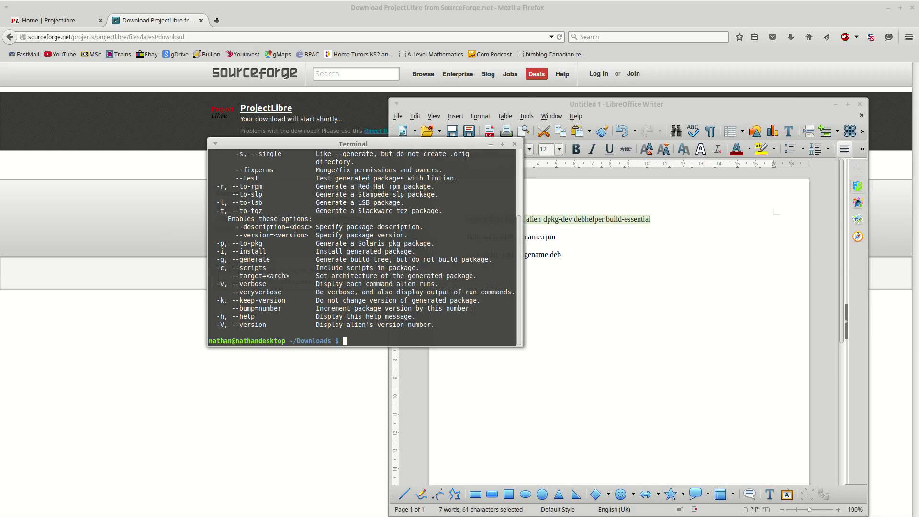
- Install alien, dpkg-dev, debhelper and build-essential, then stage the sudo alien packagename.rpm command
{"action": "type", "text": "sudo apt-get install alien dpkg-dev debhelper build-essential"}
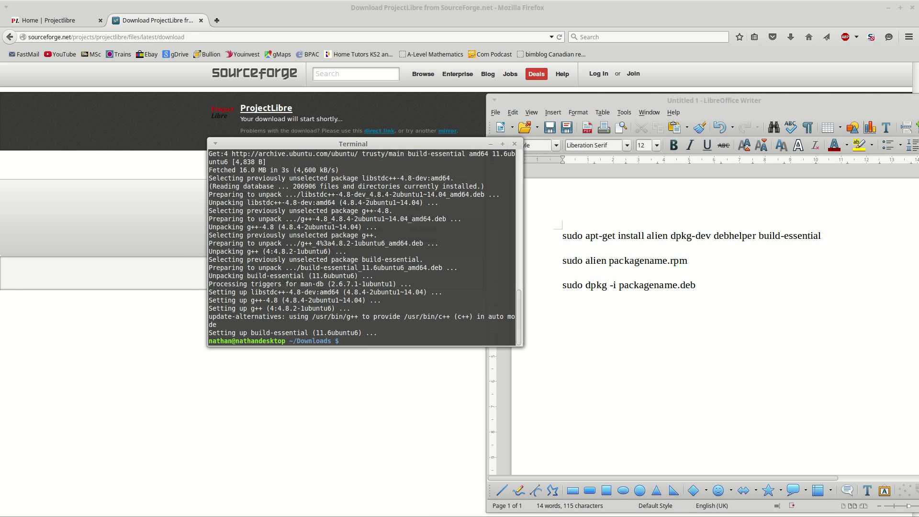
{"action": "triple_click", "coordinate": [625, 260]}
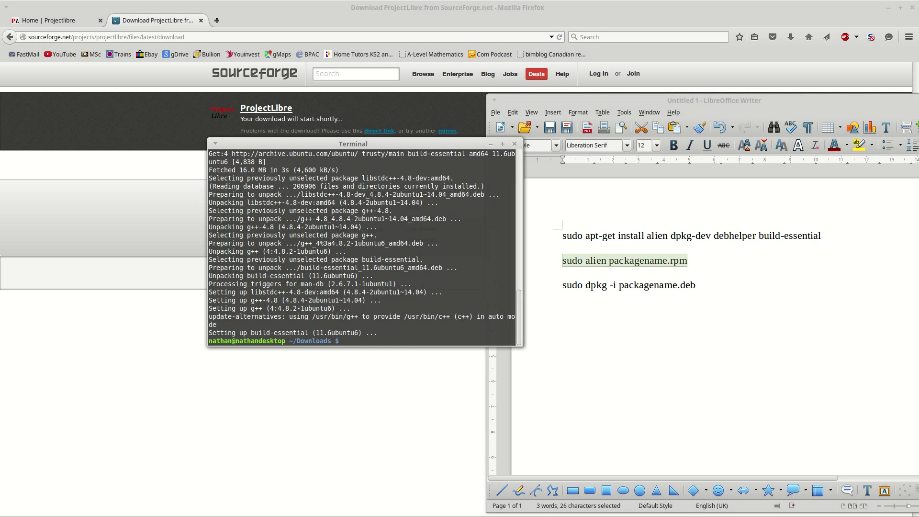
{"action": "type", "text": "sudo alien packagename.rpm"}
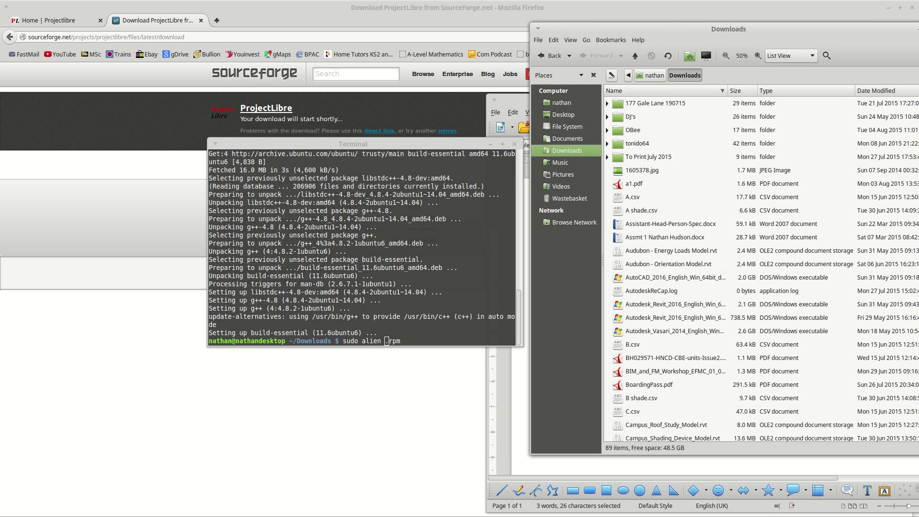
- Run sudo alien on projectlibre-1.6.1-1.rpm to produce projectlibre_1.6.1-2_all.deb
{"action": "scroll", "scroll_direction": "down", "scroll_amount": 3}
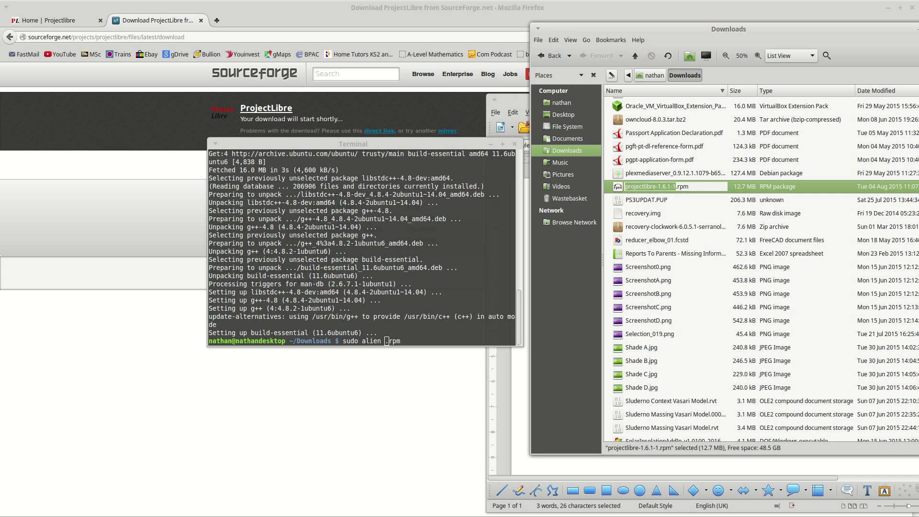
{"action": "right_click", "coordinate": [666, 187]}
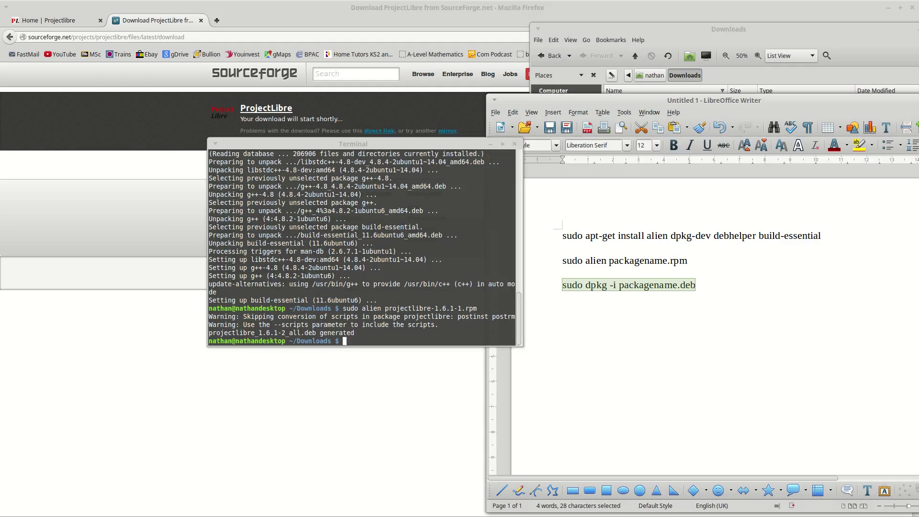
- Install projectlibre_1.6.1-2_all.deb with sudo dpkg -i using the copied filename
{"action": "type", "text": "sudo dpkg -i packagename.deb"}
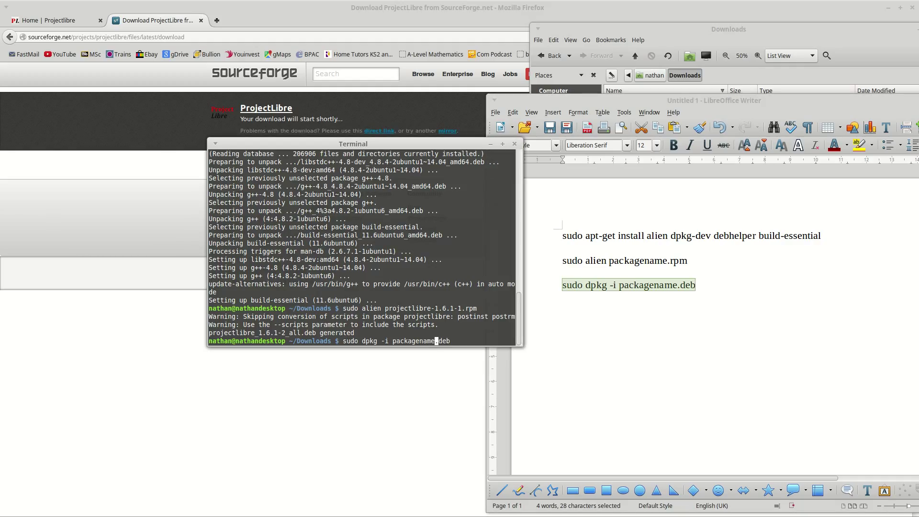
{"action": "key", "text": "BackSpace"}
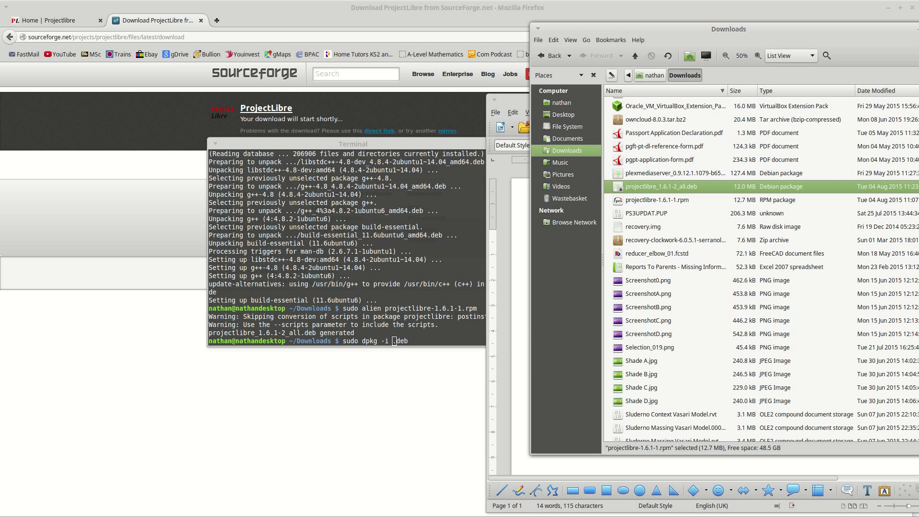
{"action": "right_click", "coordinate": [662, 186]}
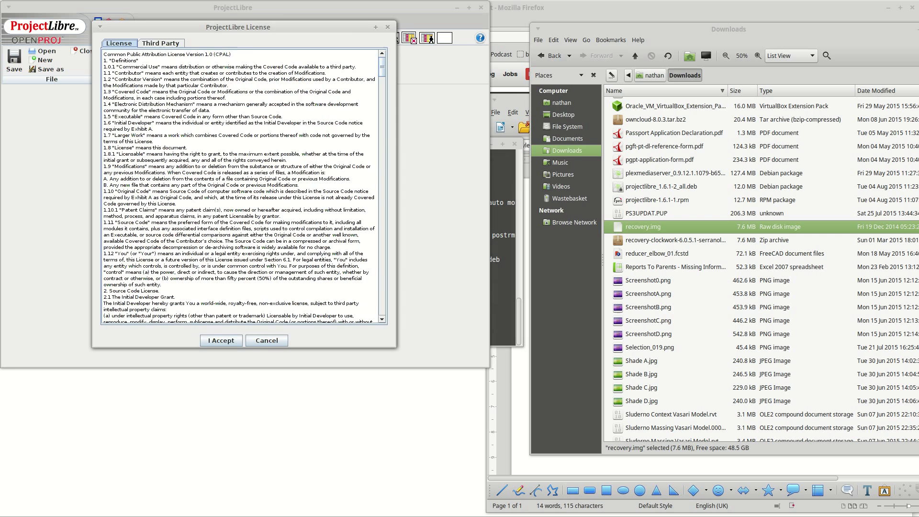
- Accept the ProjectLibre license and dismiss the Create Project form
{"action": "left_click", "coordinate": [221, 340]}
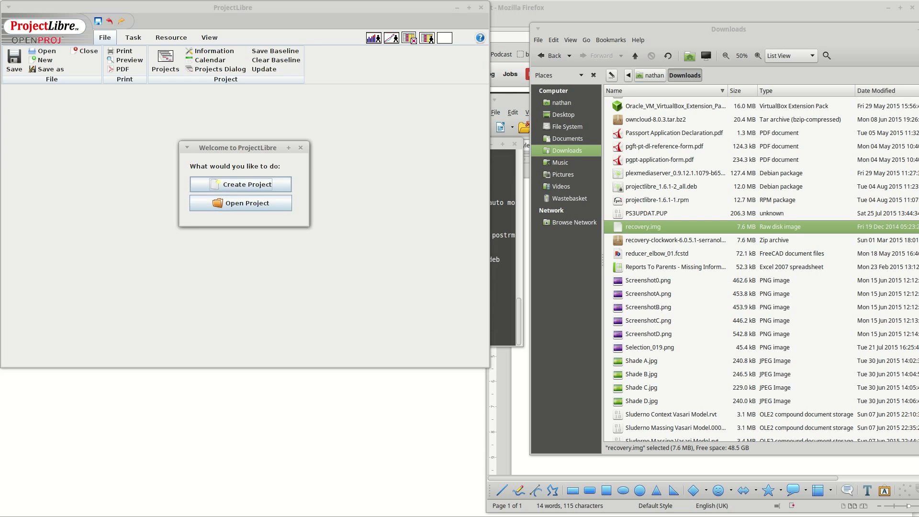
{"action": "left_click", "coordinate": [240, 184]}
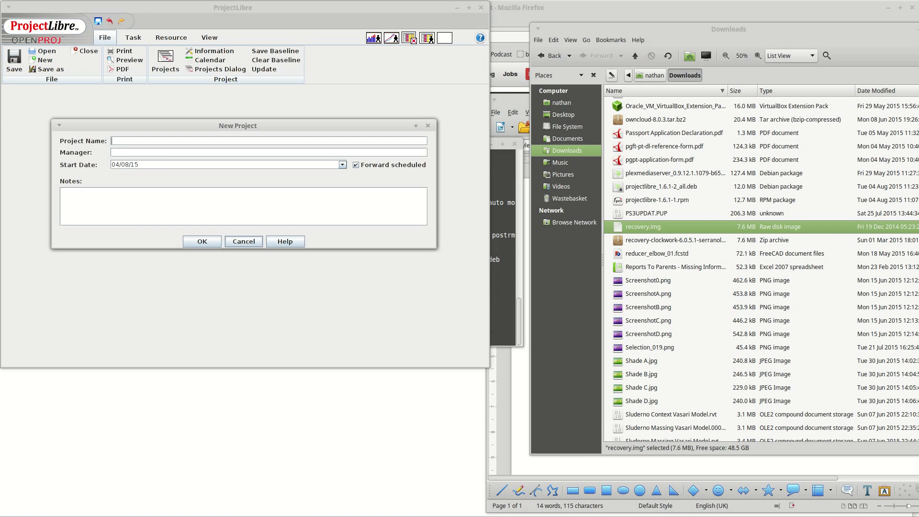
{"action": "left_click", "coordinate": [242, 242]}
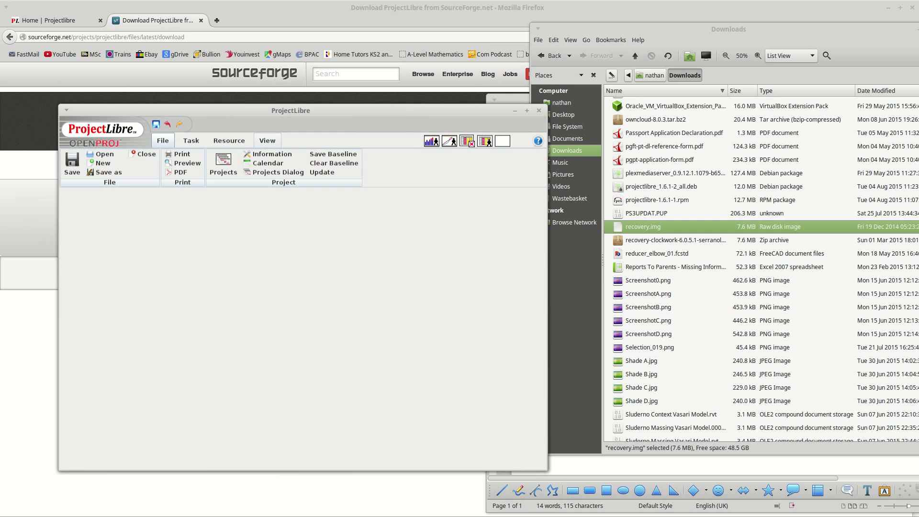
- Confirm in the Help information that ProjectLibre 1.6.1 is running
{"action": "left_click", "coordinate": [536, 140]}
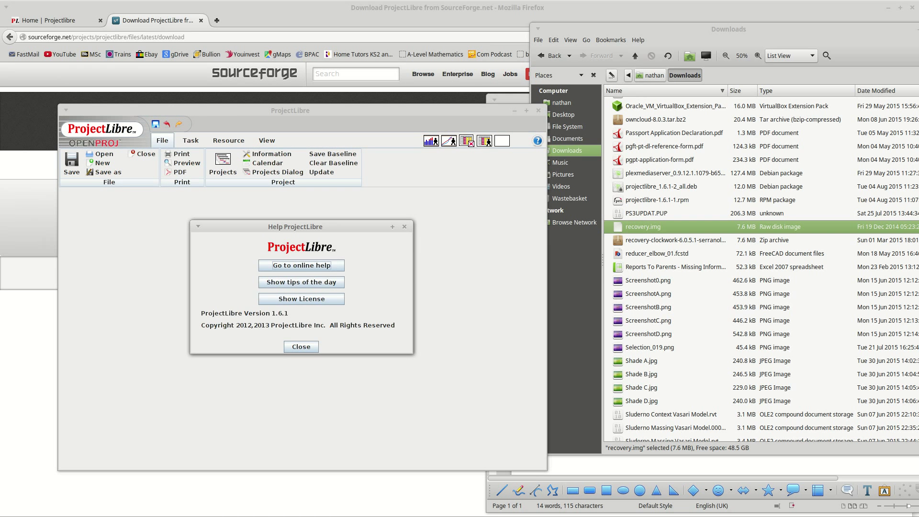
{"action": "left_click", "coordinate": [301, 346]}
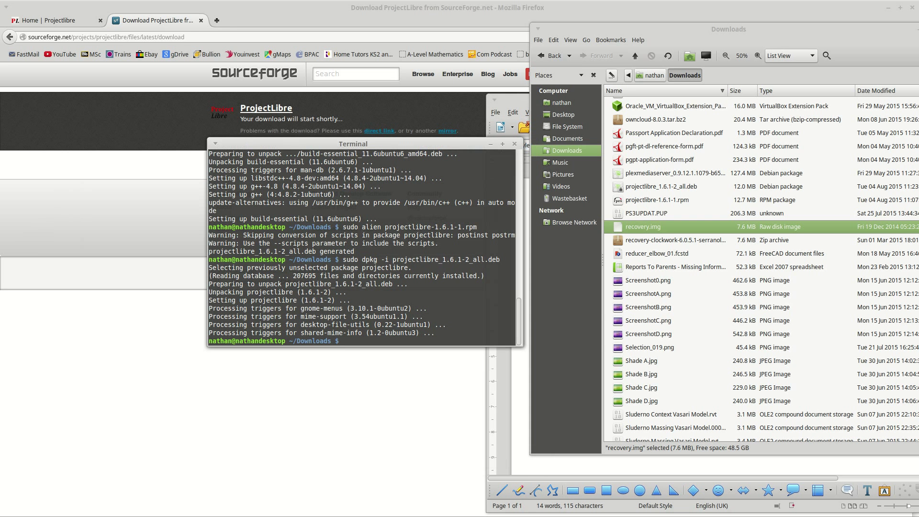
- End the shell session with the exit command
{"action": "type", "text": "exit"}
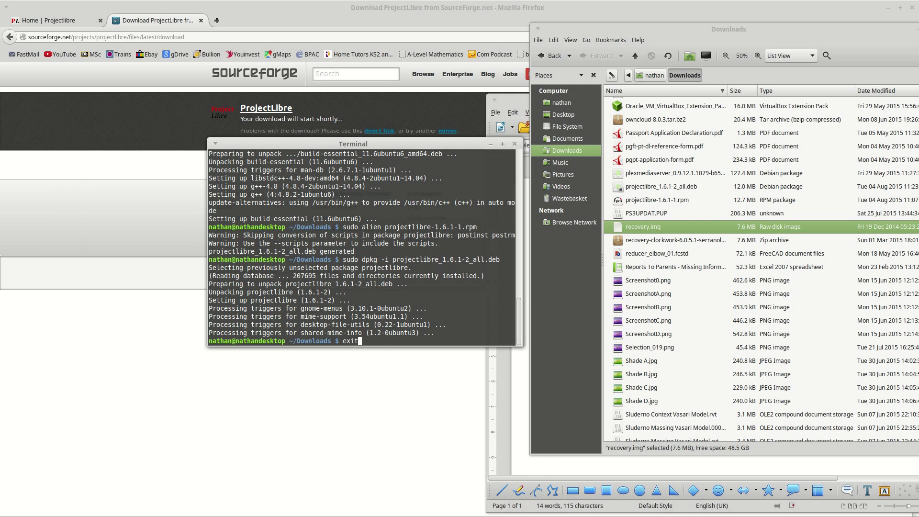